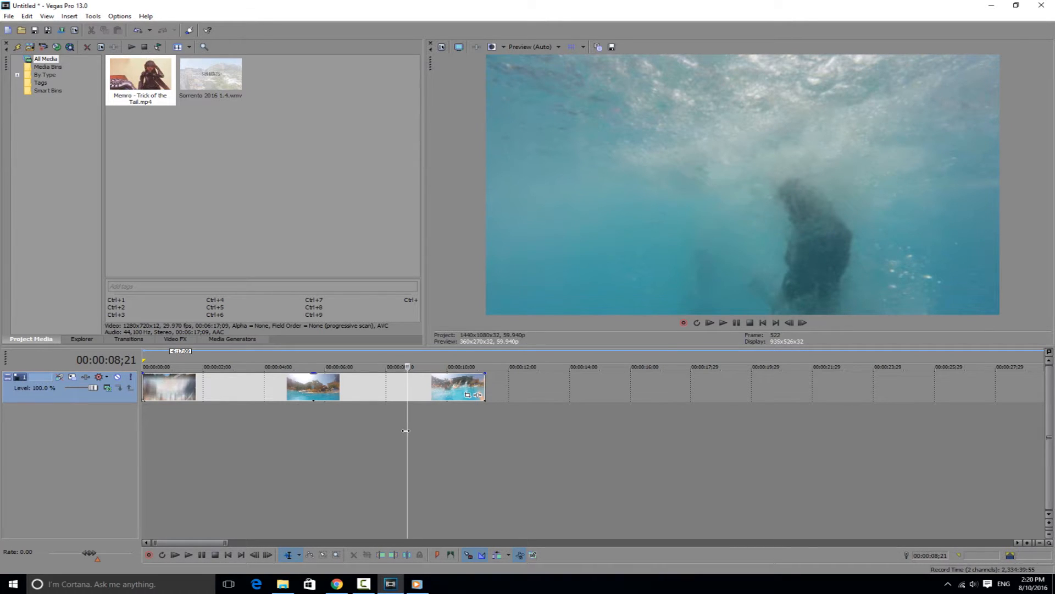
mouse_move(427, 433)
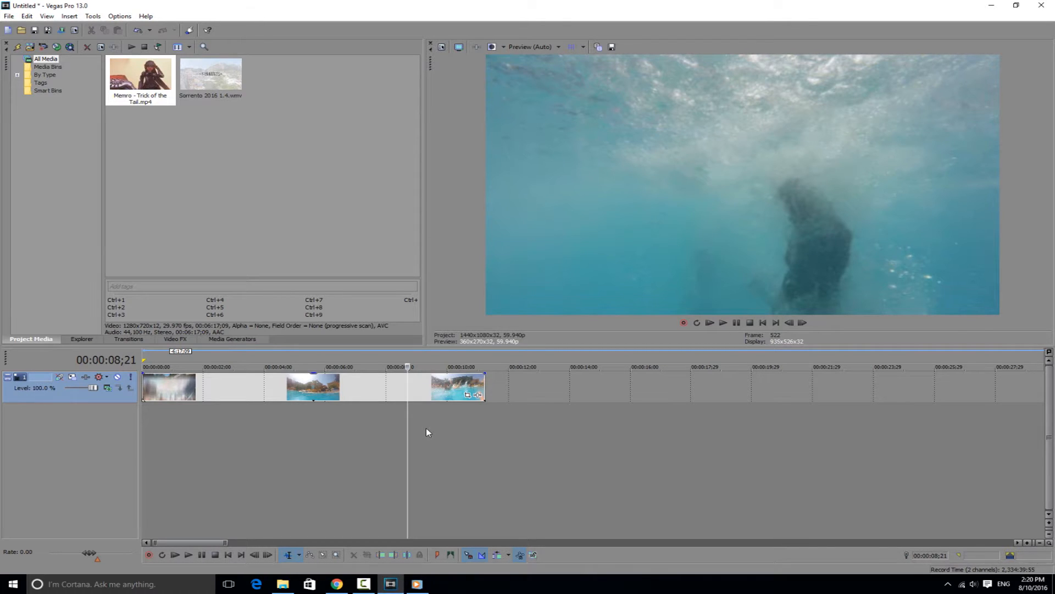
mouse_move(418, 434)
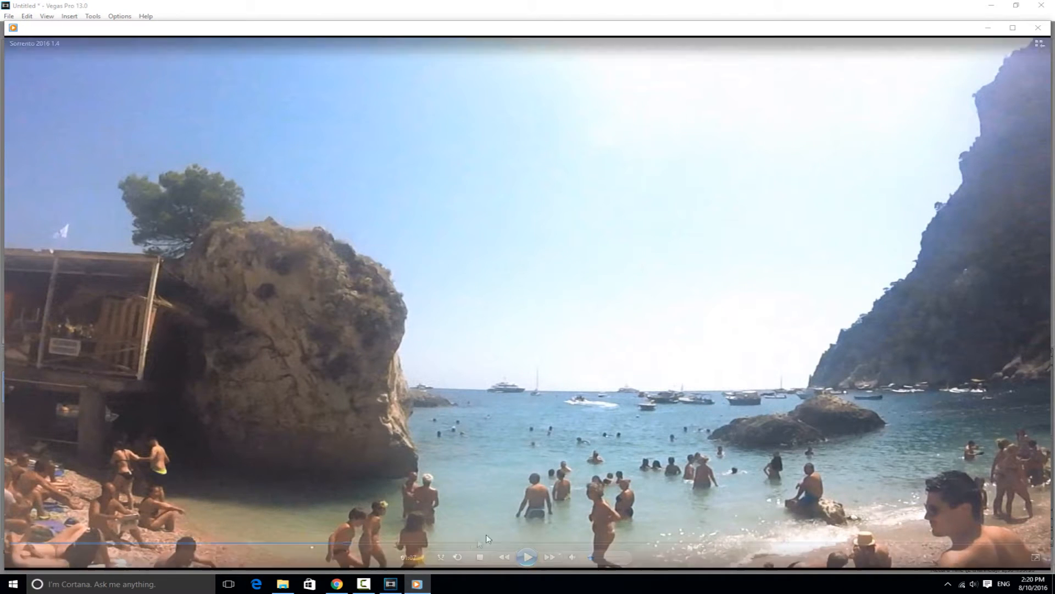
mouse_move(529, 556)
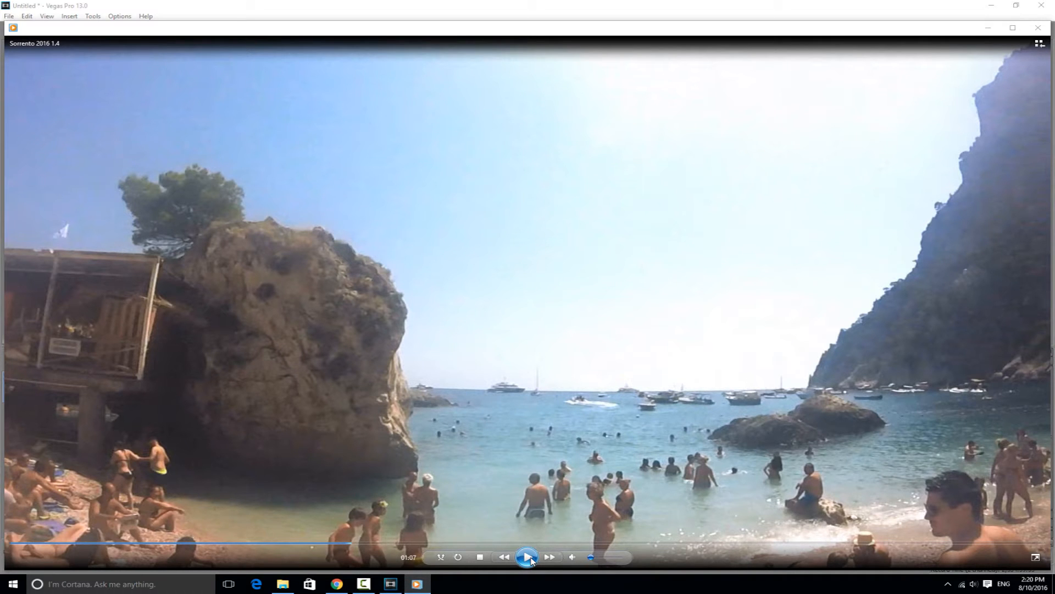
Step: Play the Sorrento 2016 footage through the beach shots up to the underwater shot
click(527, 557)
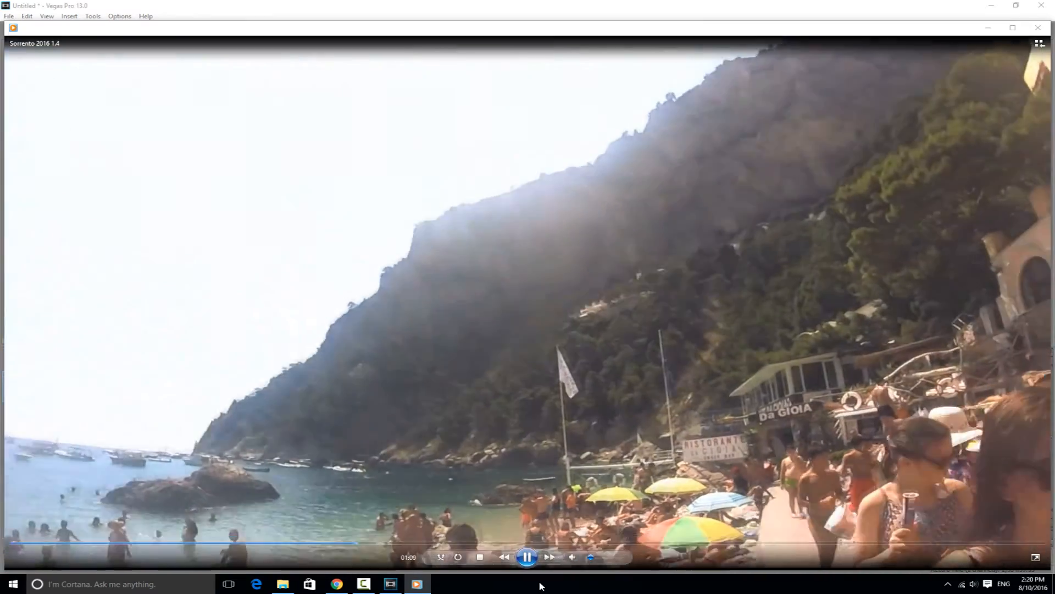
click(525, 556)
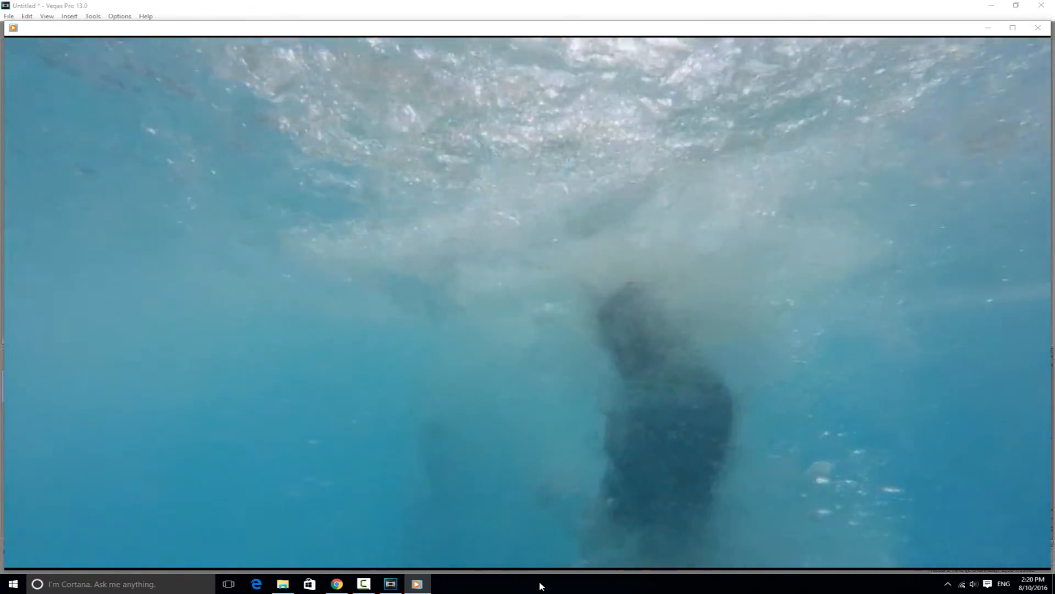
click(390, 584)
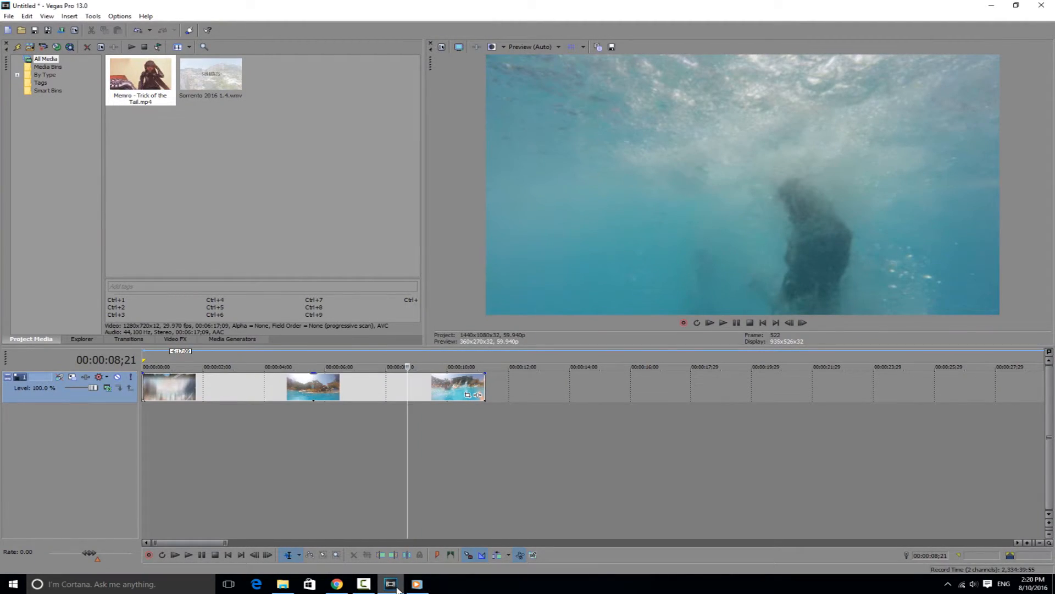
mouse_move(382, 422)
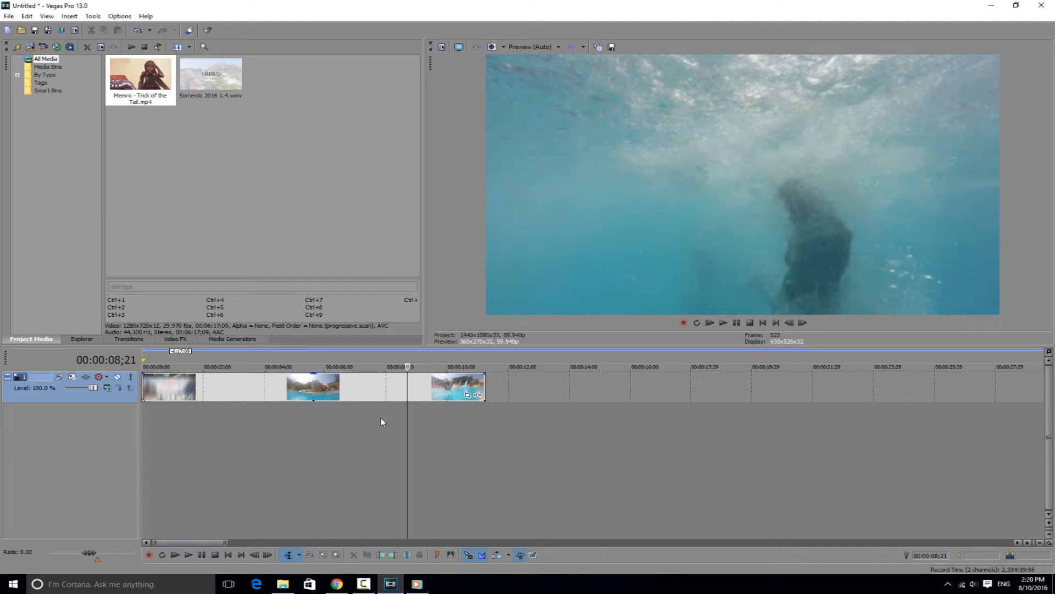
mouse_move(297, 429)
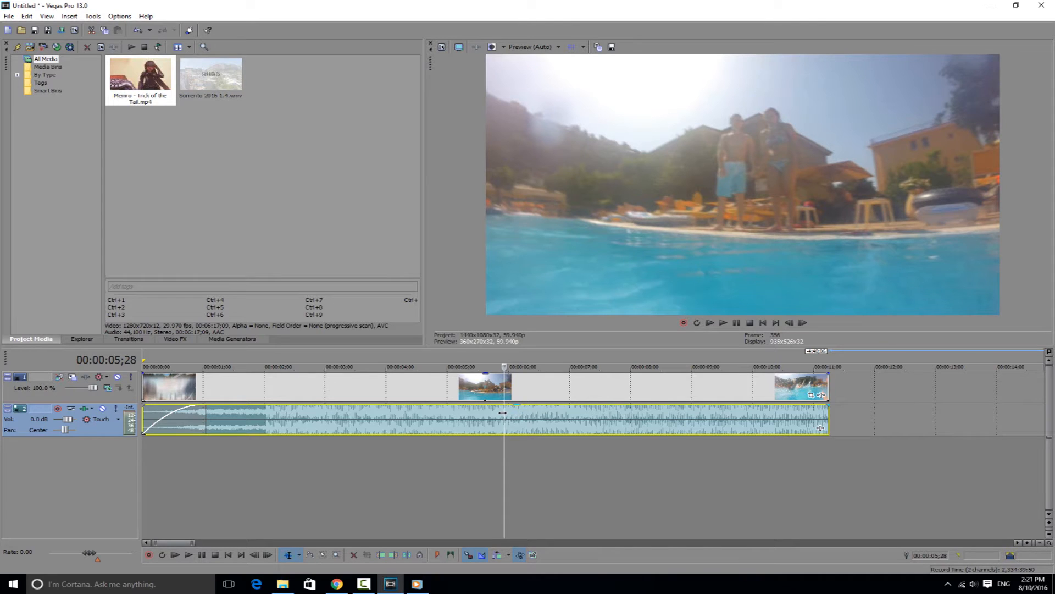
Step: Select the music audio event on the timeline ready for splitting at the markers
click(528, 367)
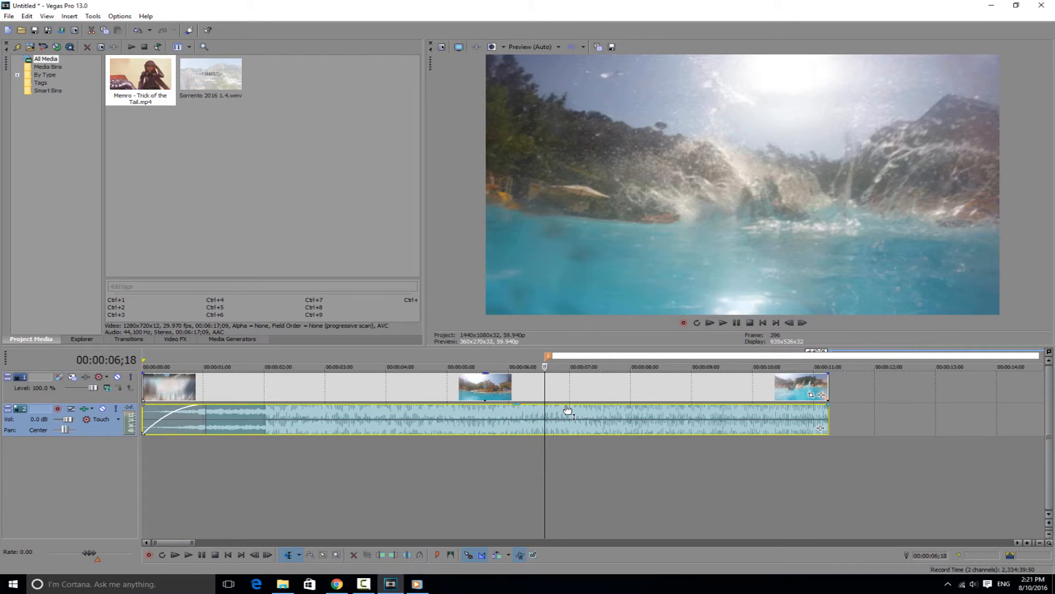
mouse_move(567, 409)
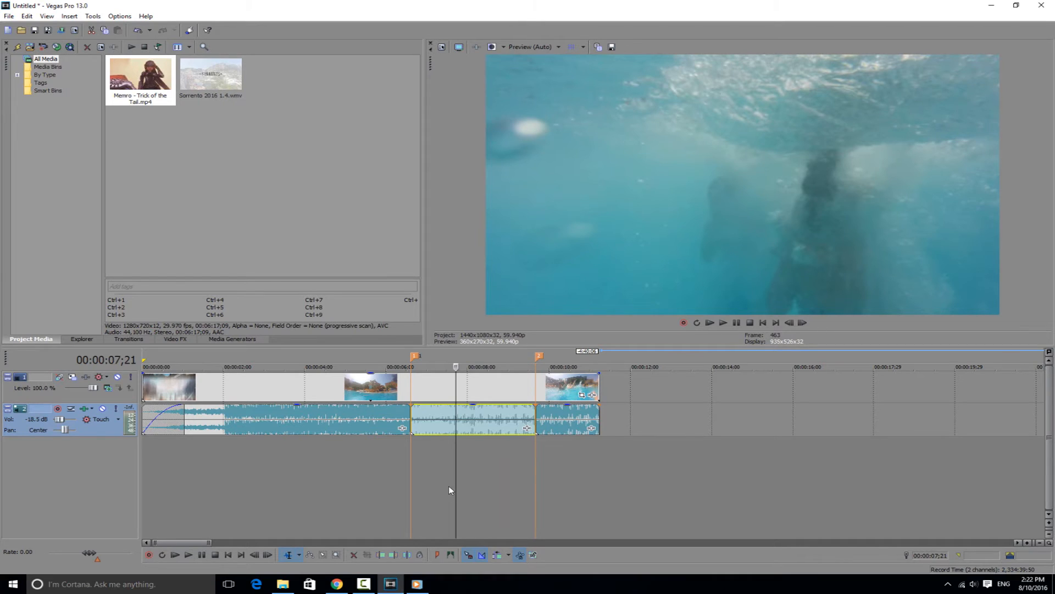
mouse_move(461, 382)
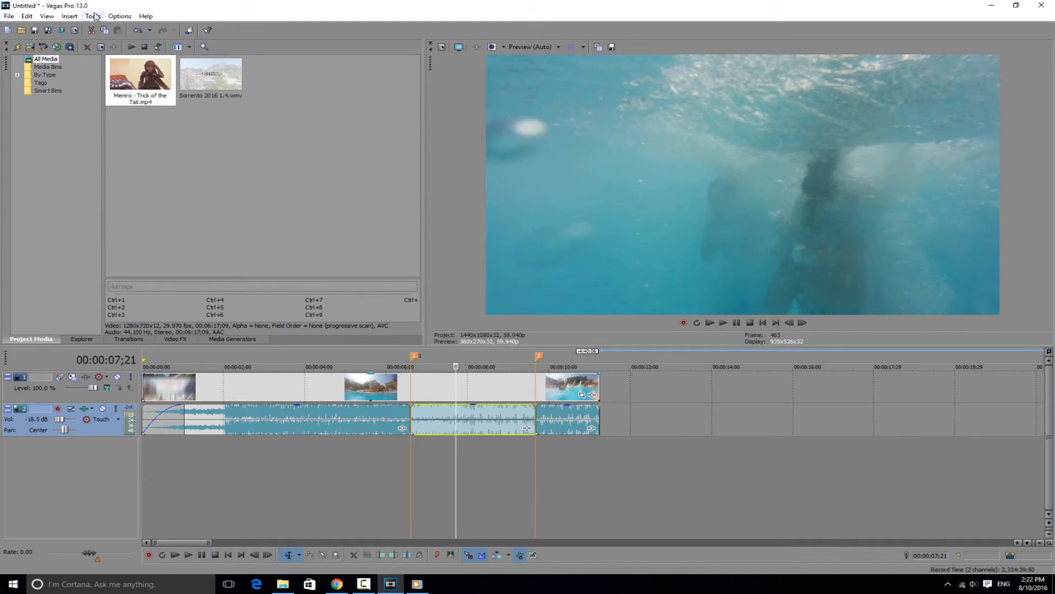
Step: Add a Track EQ effect to the selected underwater audio event via Audio Event FX
click(92, 15)
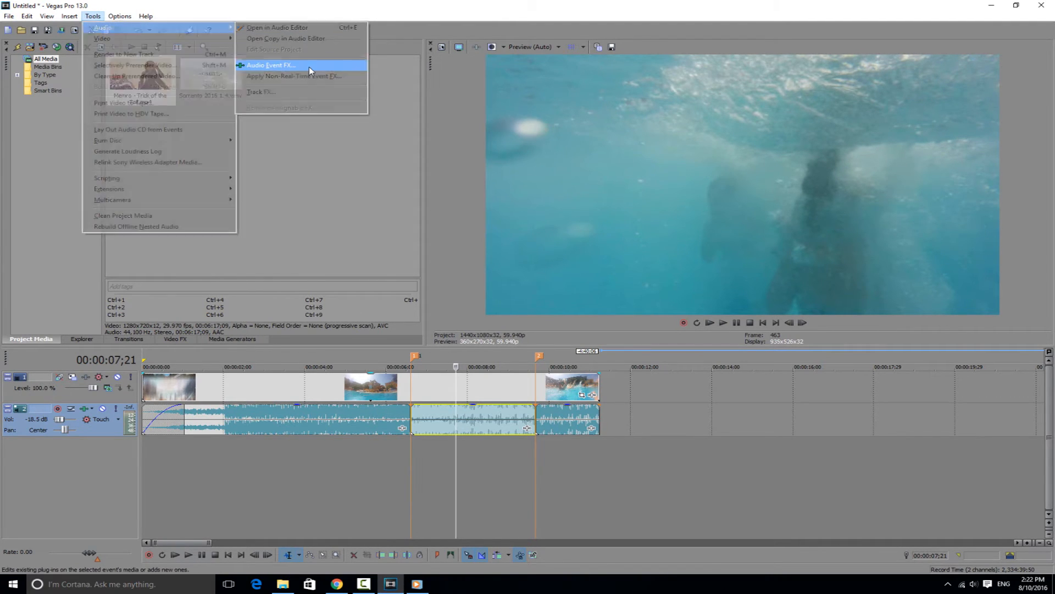
click(282, 65)
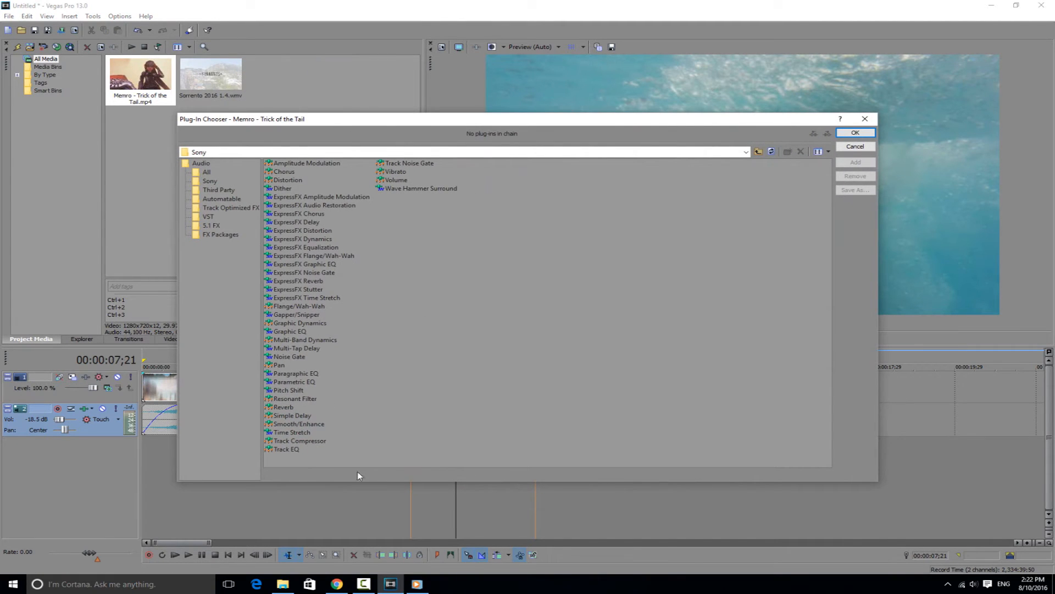
click(286, 448)
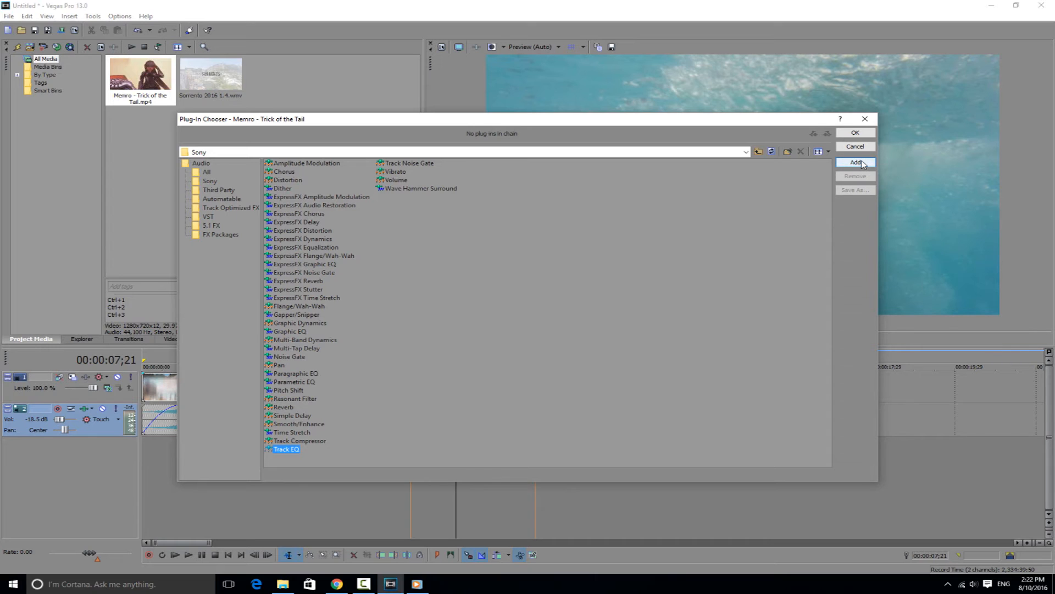
click(855, 161)
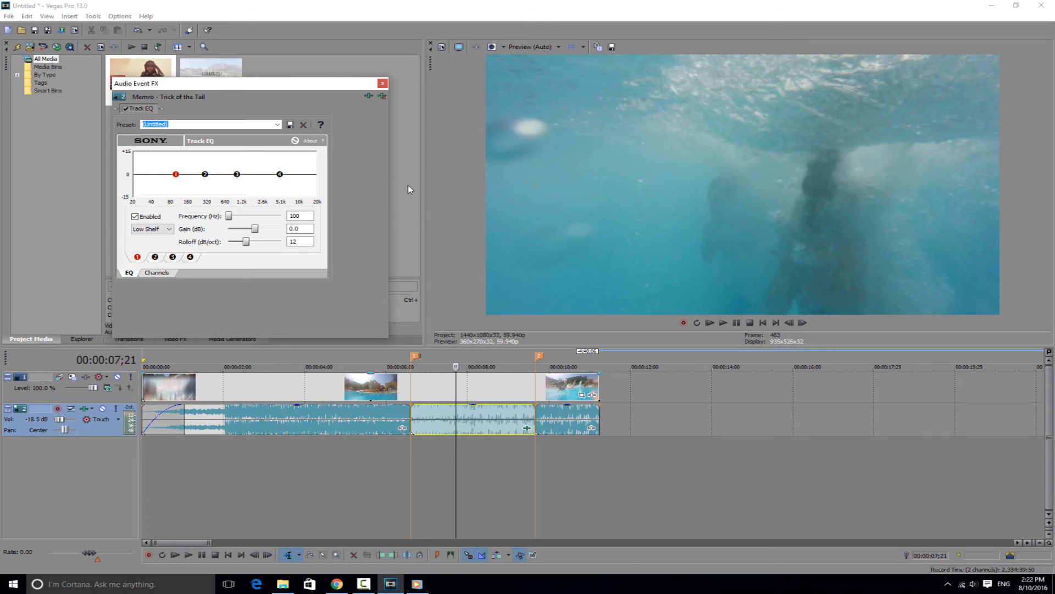
mouse_move(309, 183)
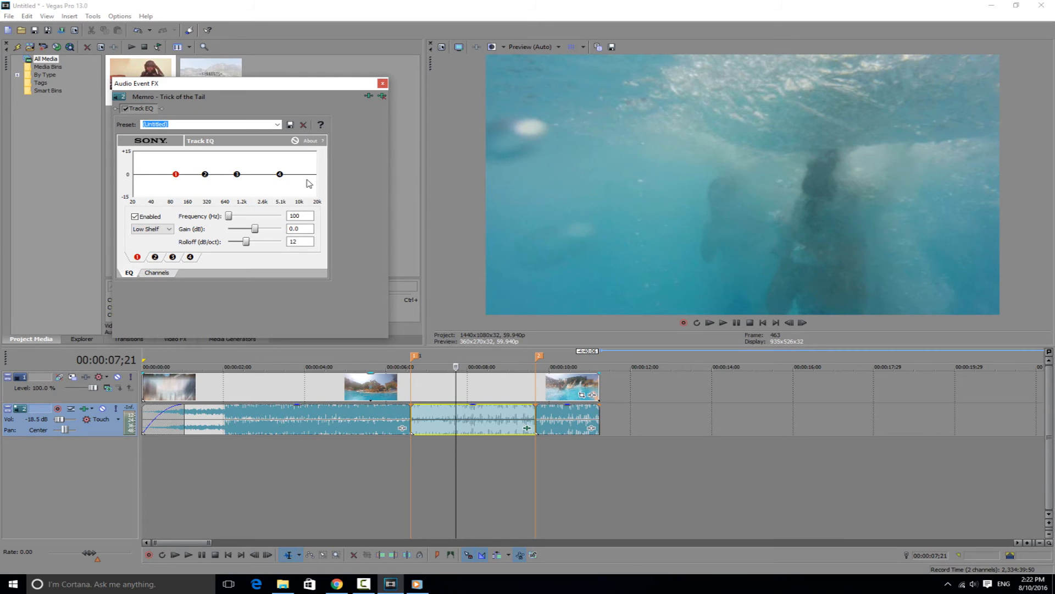
mouse_move(280, 176)
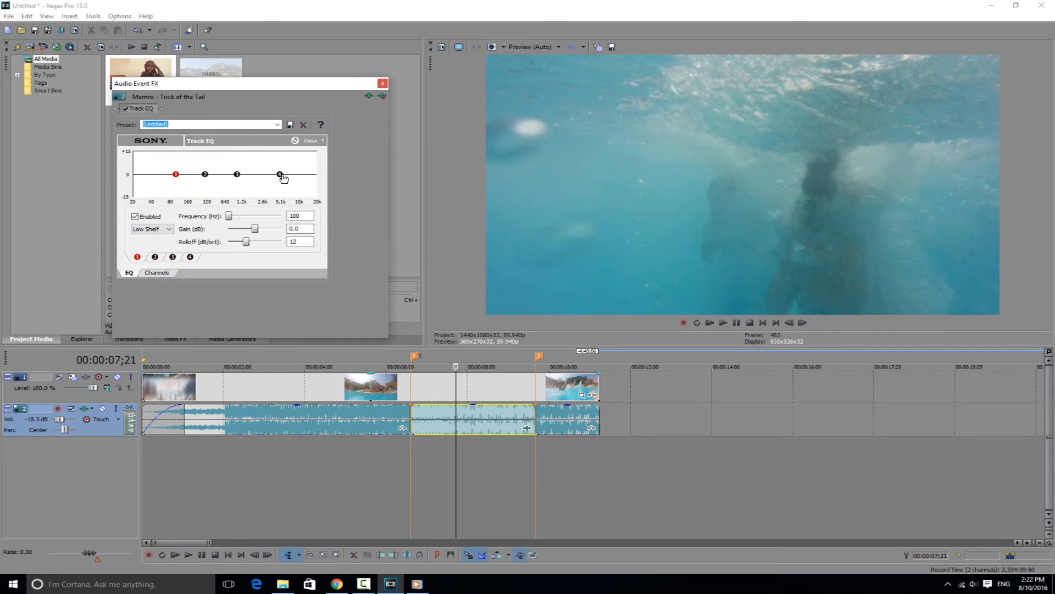
Step: Drag EQ band 4 to a -Inf dB high-shelf cut starting around 350 Hz
drag(278, 175, 278, 188)
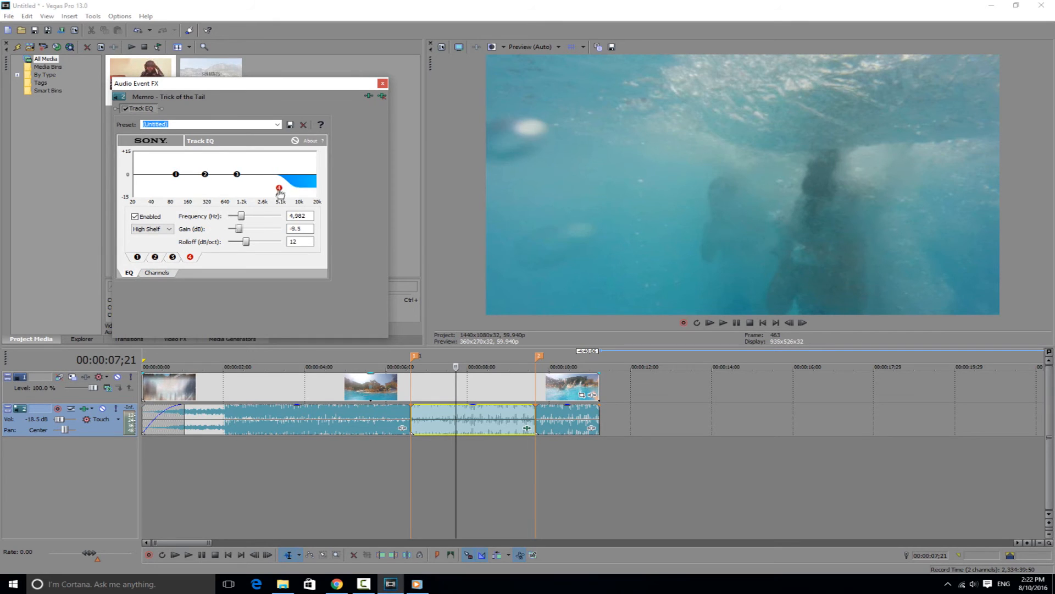
drag(278, 187, 249, 196)
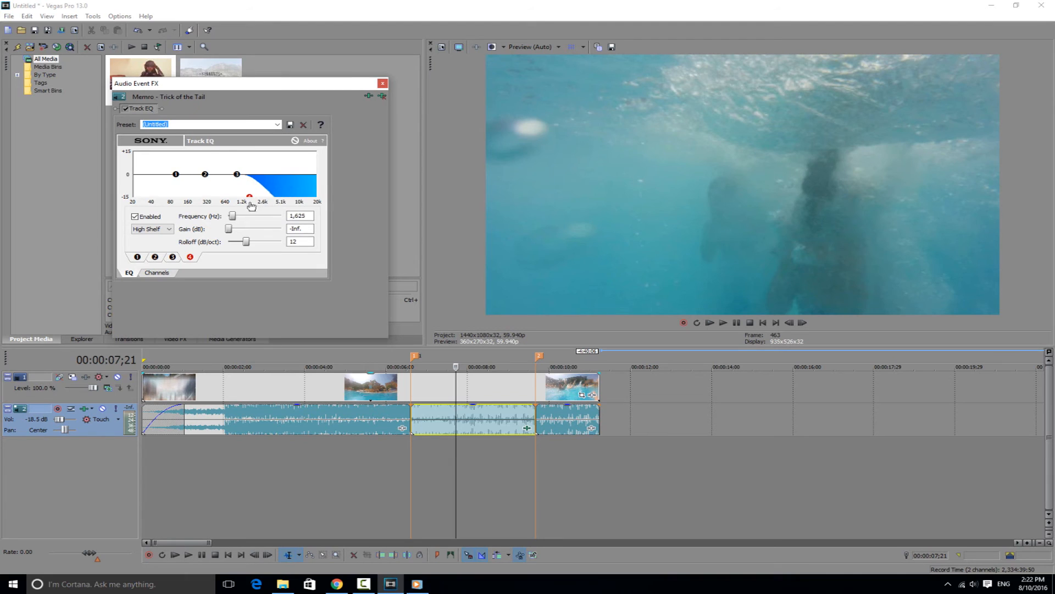
drag(250, 196, 224, 196)
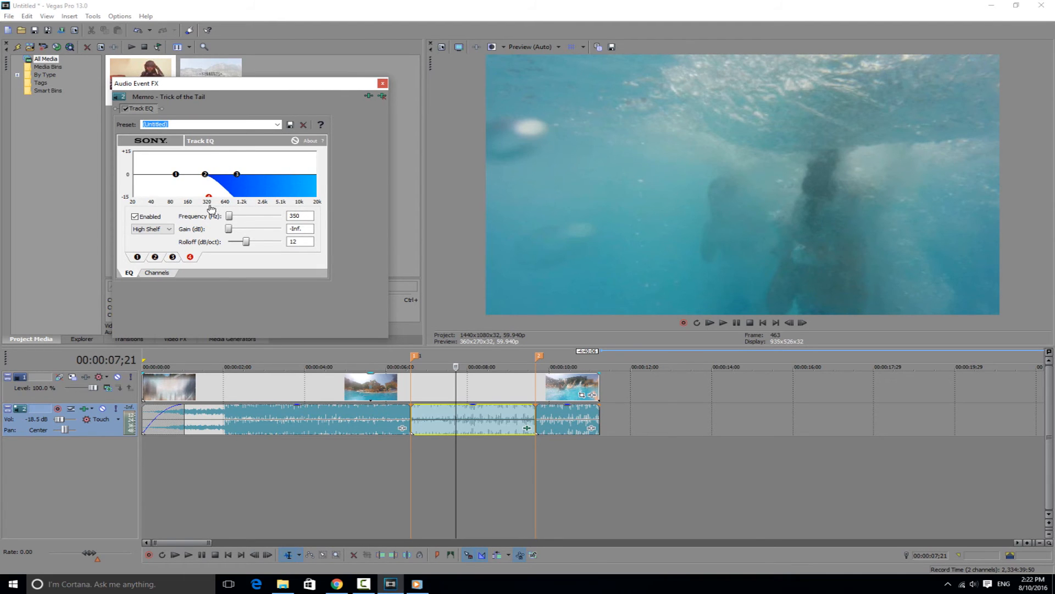
mouse_move(213, 220)
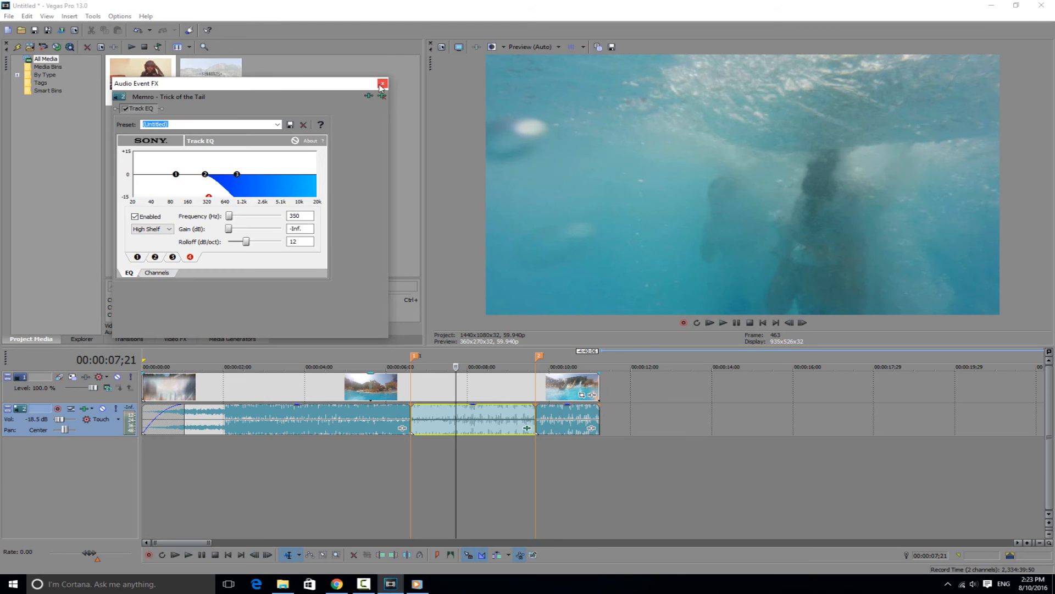
Step: Close the EQ window and play the timeline from before the underwater section to hear the muffled music
click(383, 84)
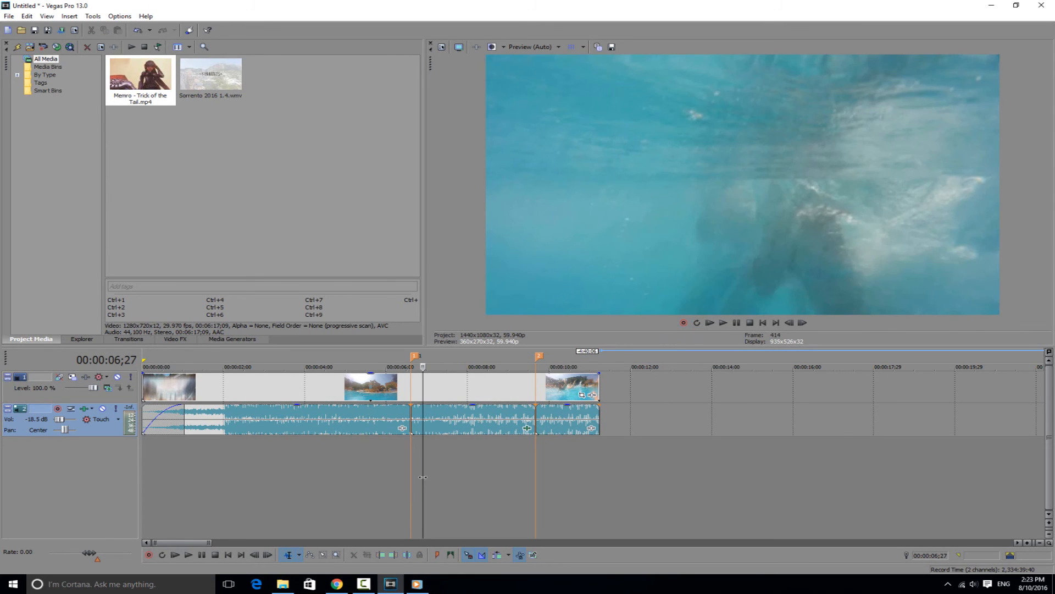
click(723, 323)
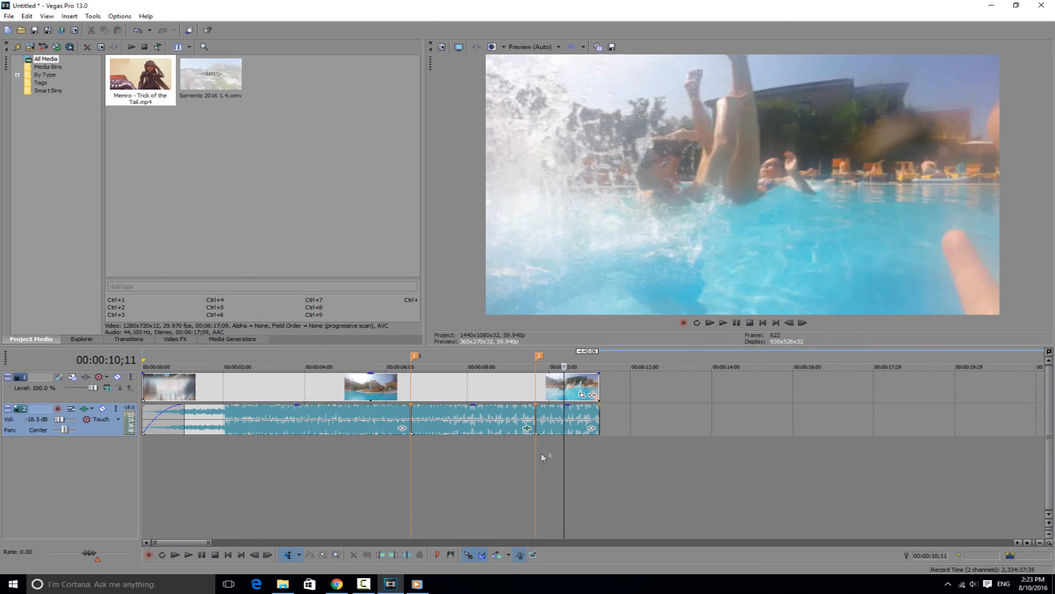
click(503, 368)
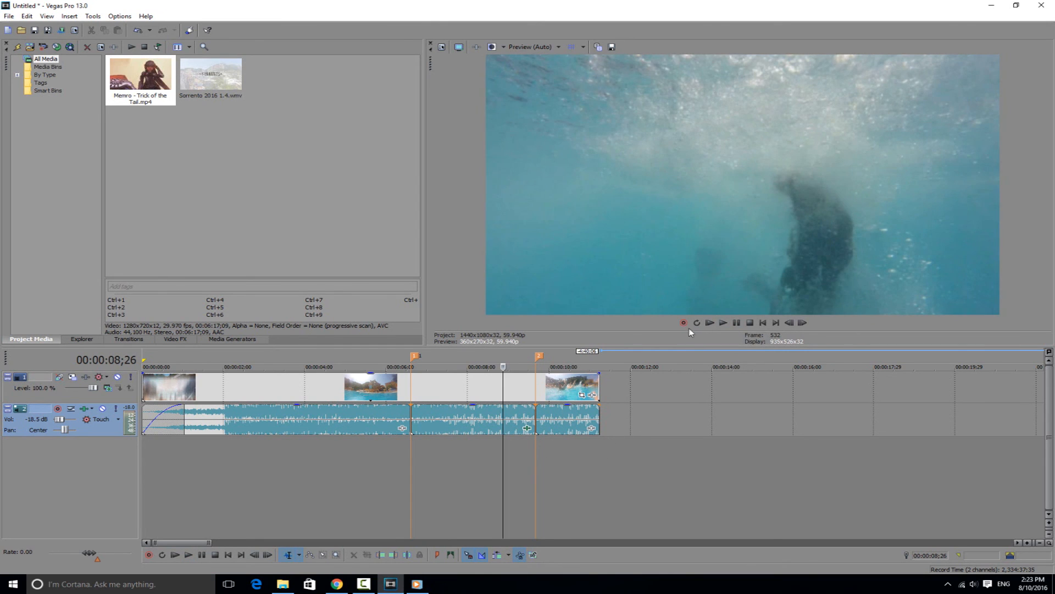
mouse_move(635, 320)
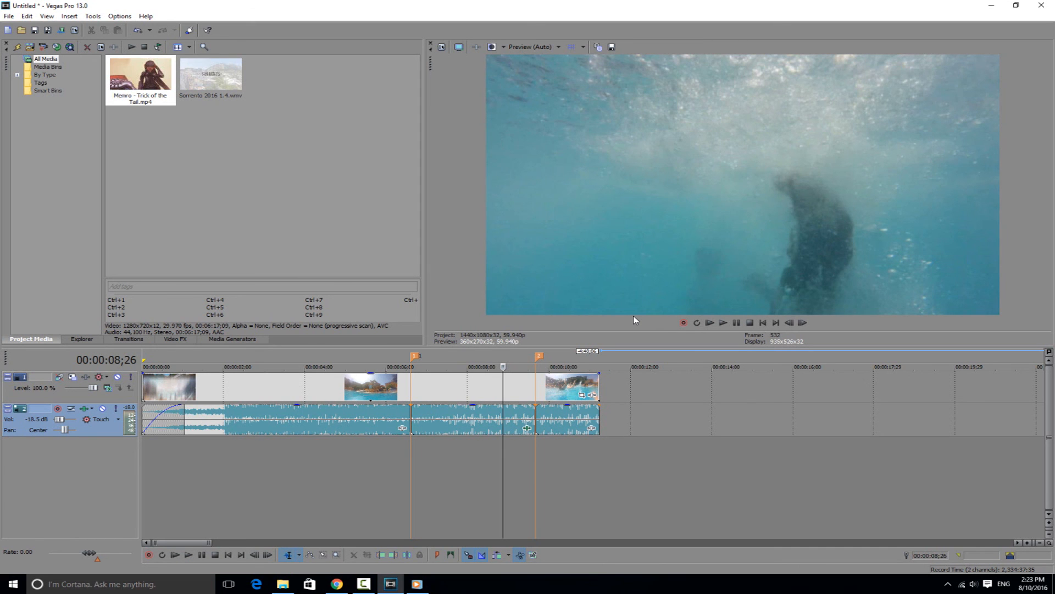